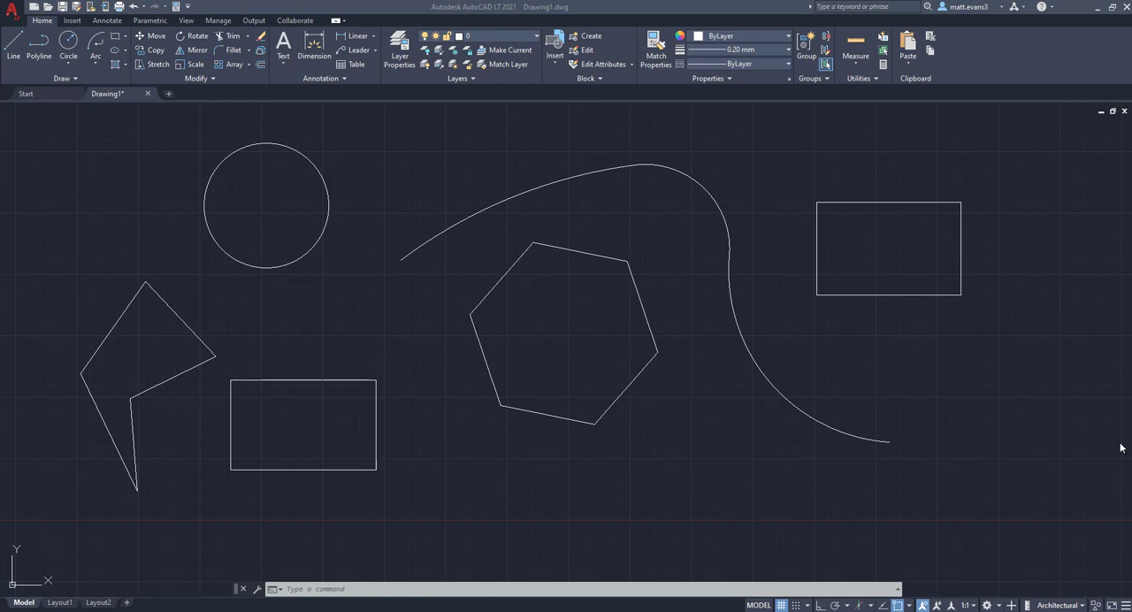
key(ctrl+a)
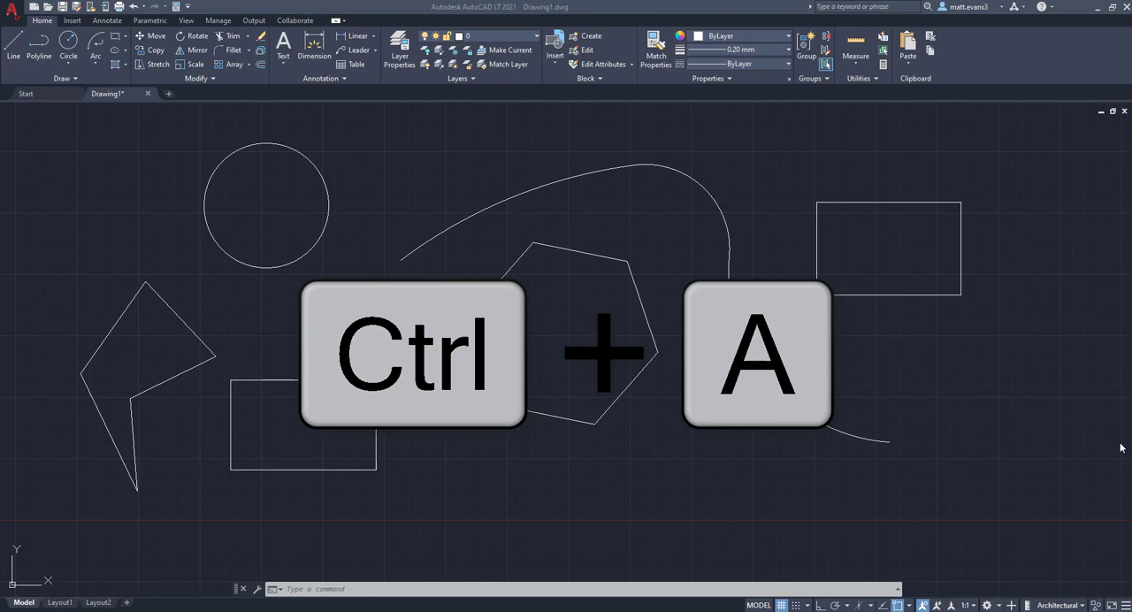
mouse_move(1042, 420)
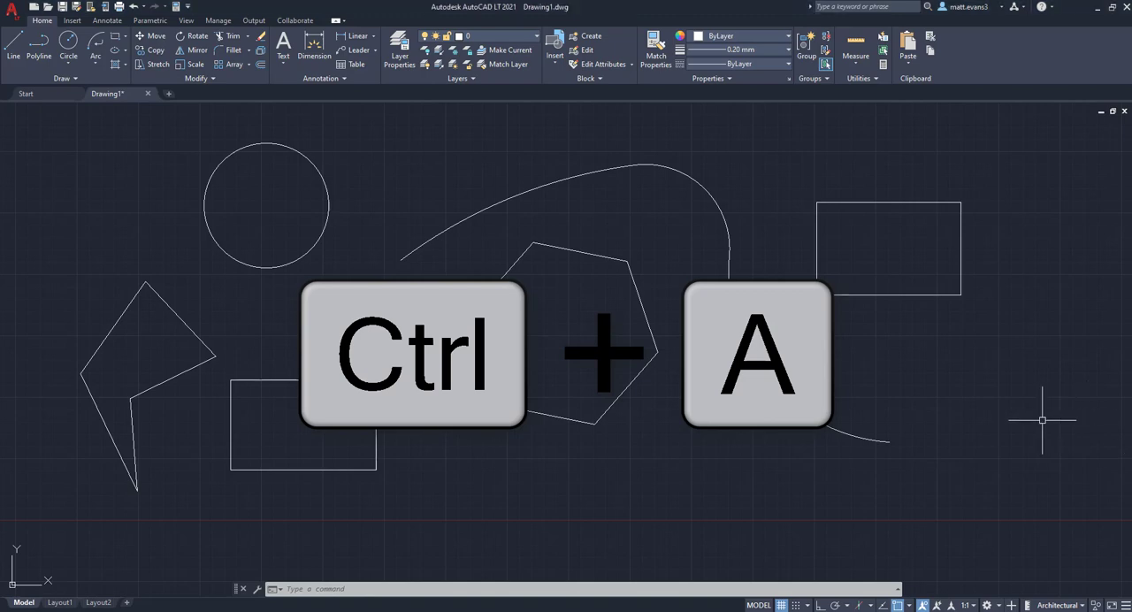
key(ctrl+a)
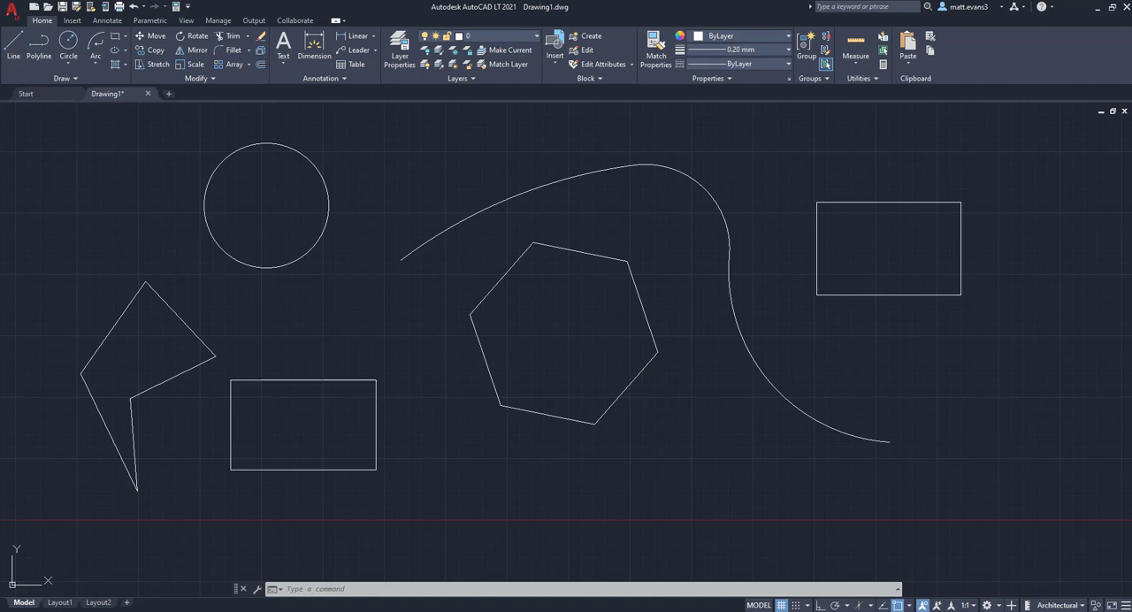
key(ctrl+a)
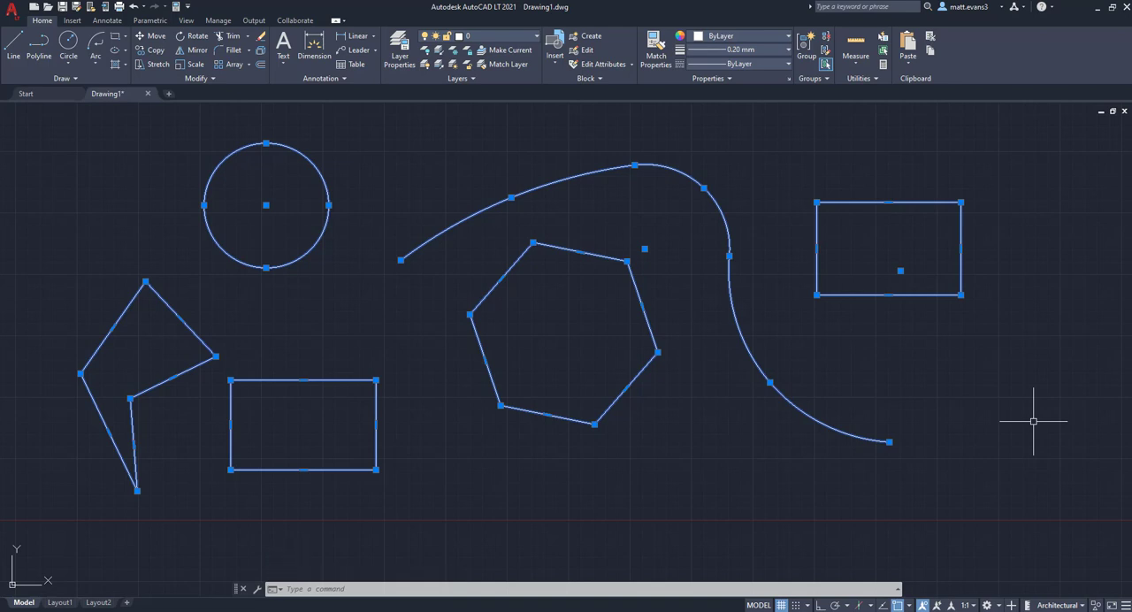
key(Escape)
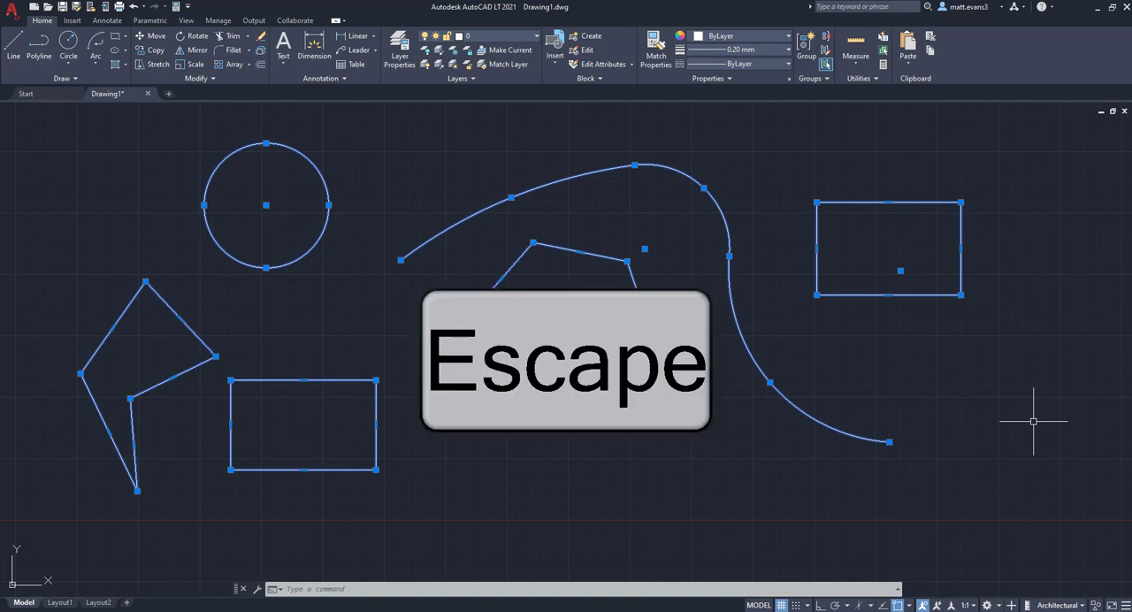
key(Escape)
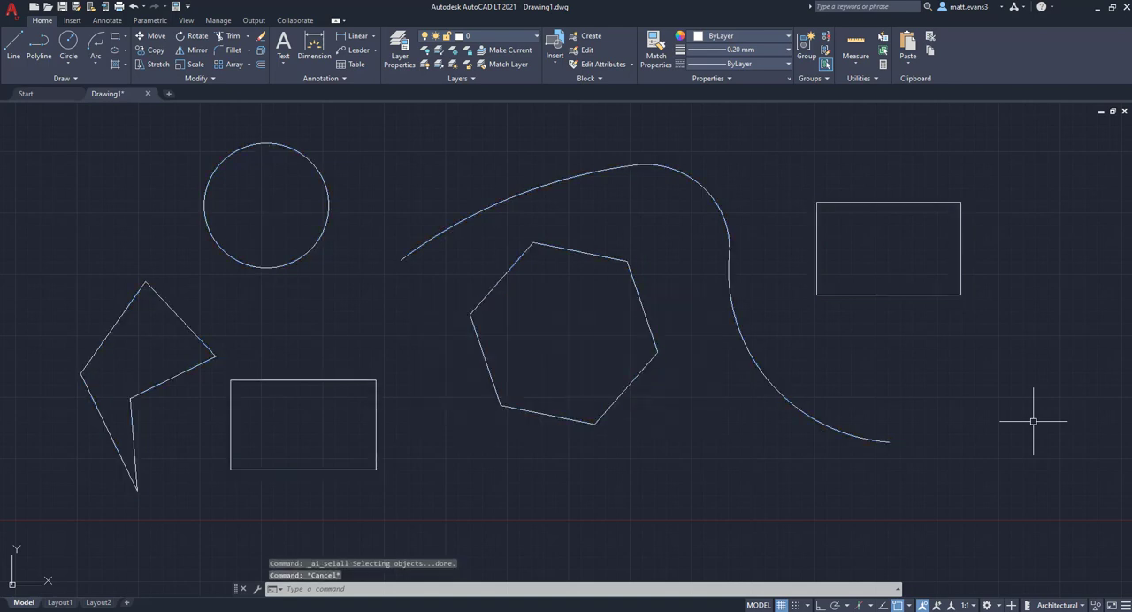